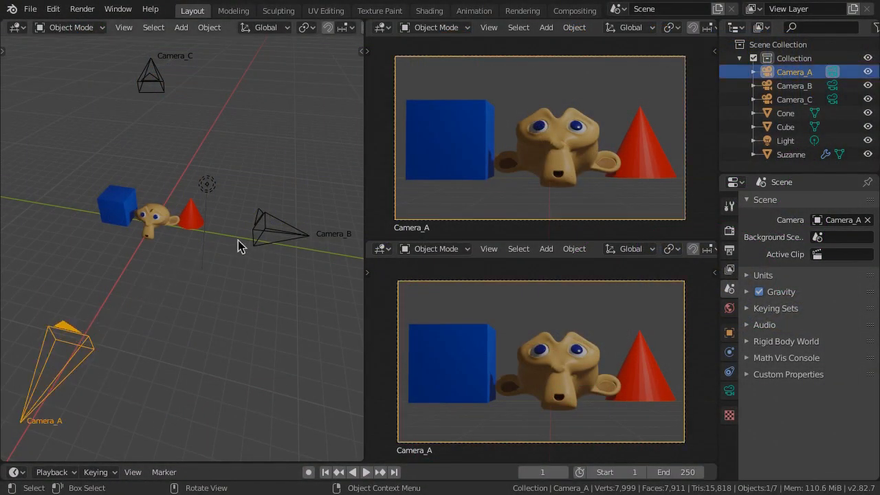
Make Camera_B the active scene camera via the Outliner.
{"action": "left_click", "coordinate": [795, 99]}
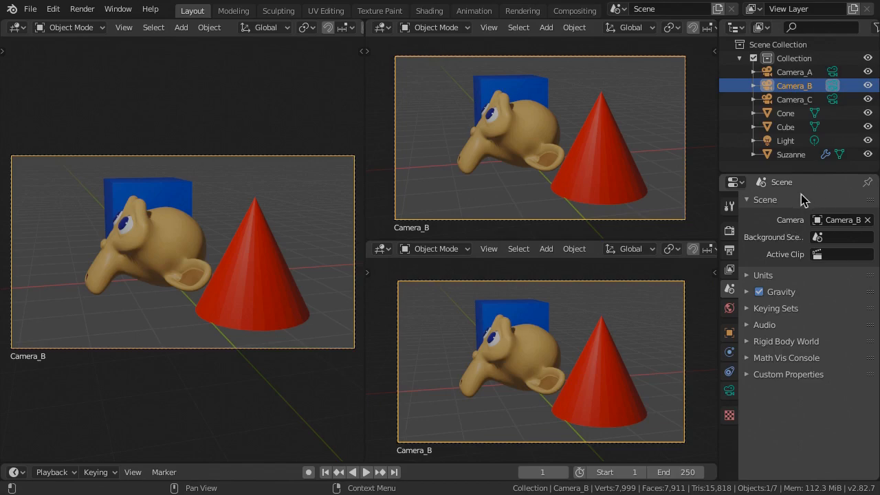
Set the scene camera back to Camera_A.
{"action": "left_click", "coordinate": [841, 220]}
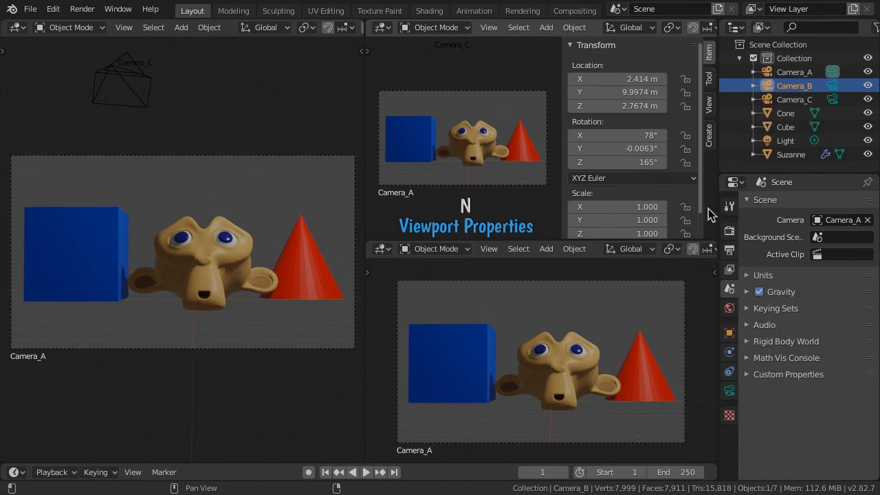
Enable Use Local Camera for the upper-right view and assign it Camera_B.
{"action": "left_click", "coordinate": [708, 99]}
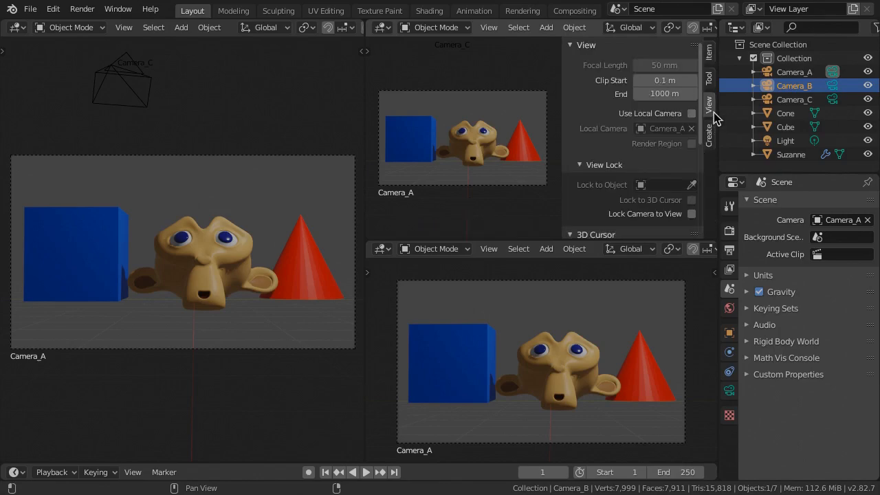
{"action": "left_click", "coordinate": [692, 113]}
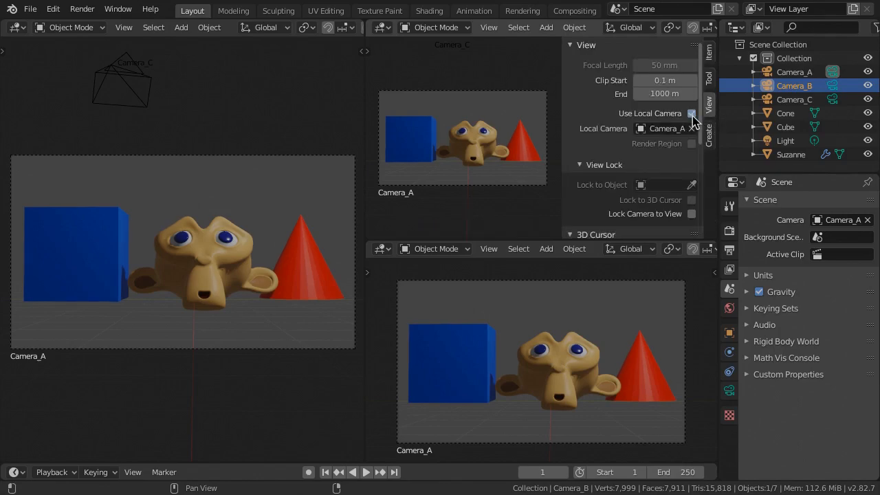
{"action": "left_click", "coordinate": [663, 129]}
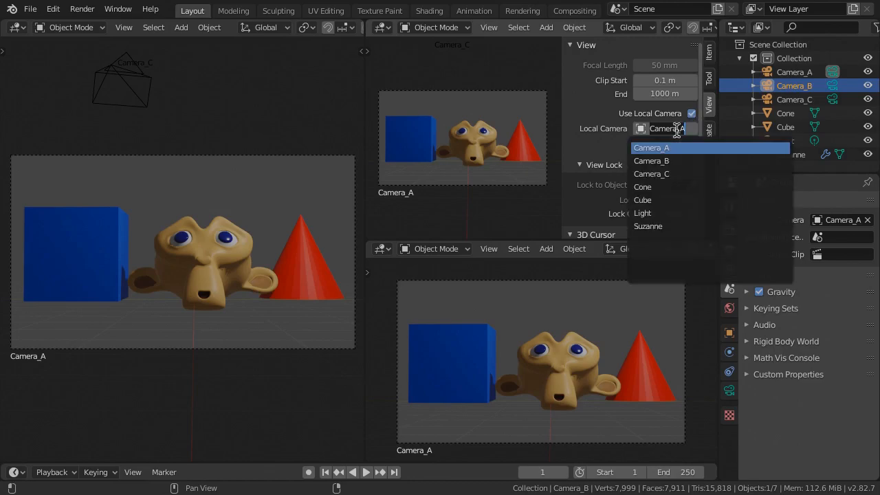
{"action": "left_click", "coordinate": [652, 159]}
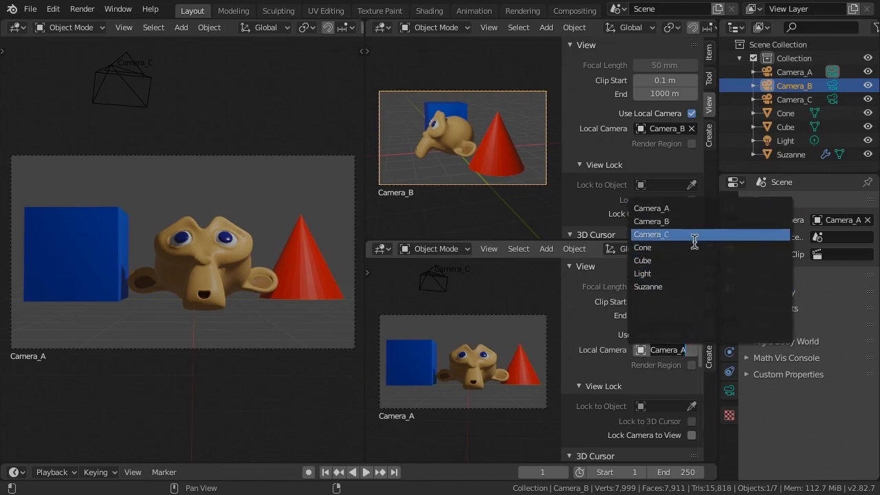
Assign Camera_C as the lower-right view's local camera and render an image from it.
{"action": "left_click", "coordinate": [651, 234]}
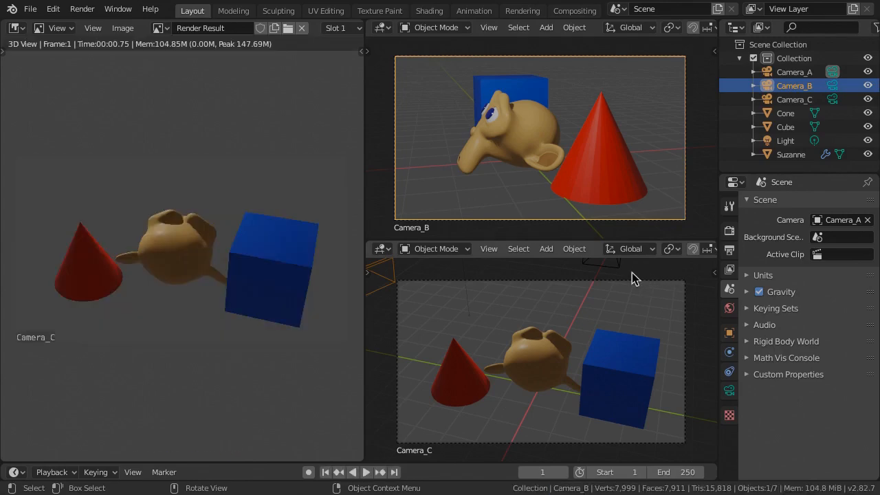
{"action": "left_click", "coordinate": [82, 8]}
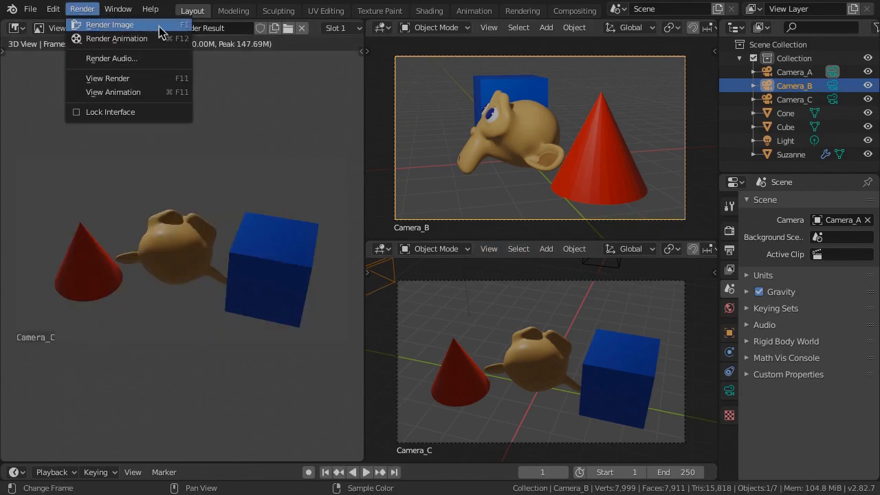